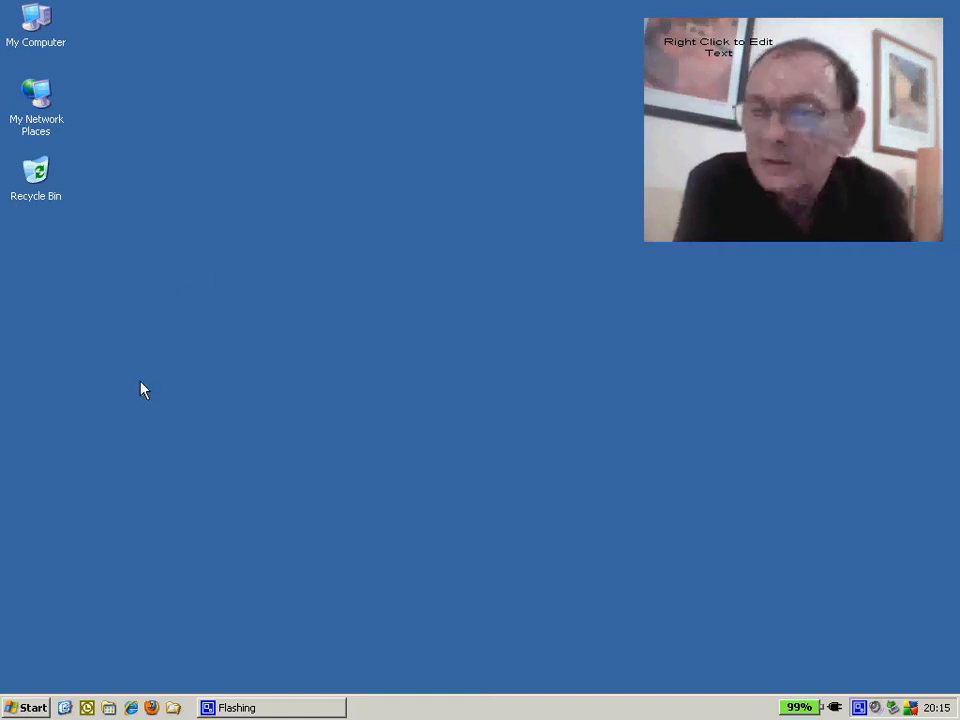
Launch Starter from the Start menu's Programs list under CodeStuff Starter
{"action": "left_click", "coordinate": [30, 708]}
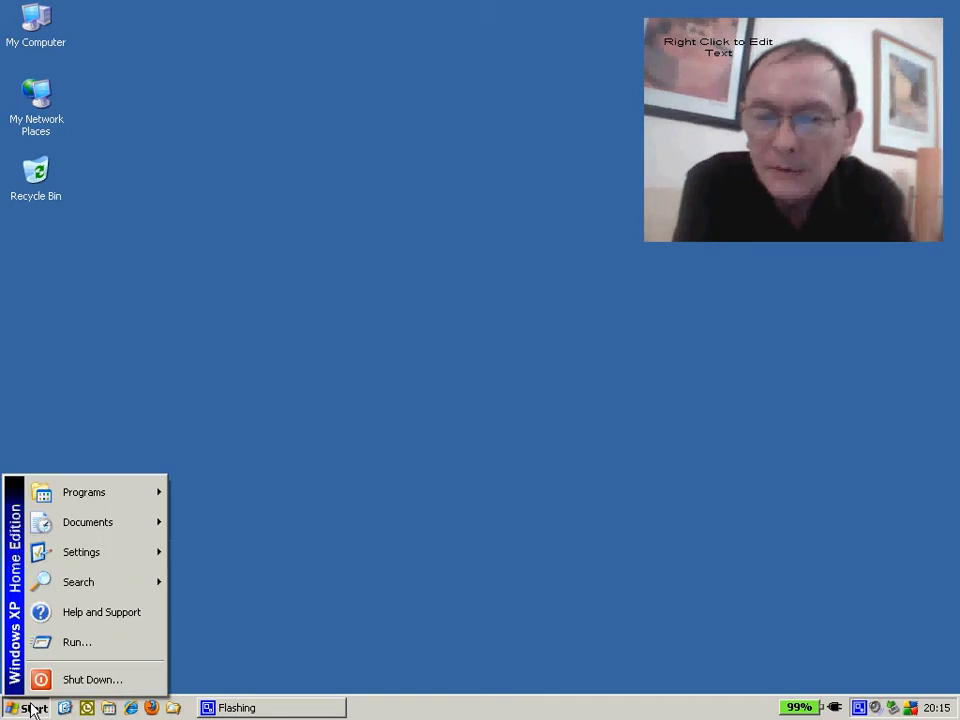
{"action": "mouse_move", "coordinate": [80, 552]}
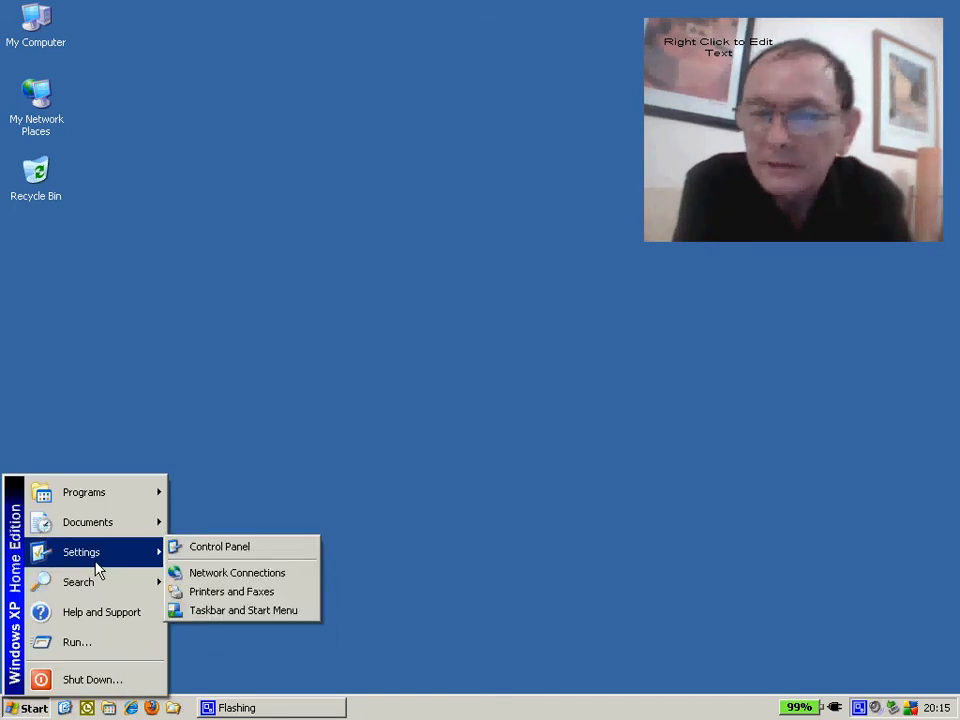
{"action": "left_click", "coordinate": [218, 546]}
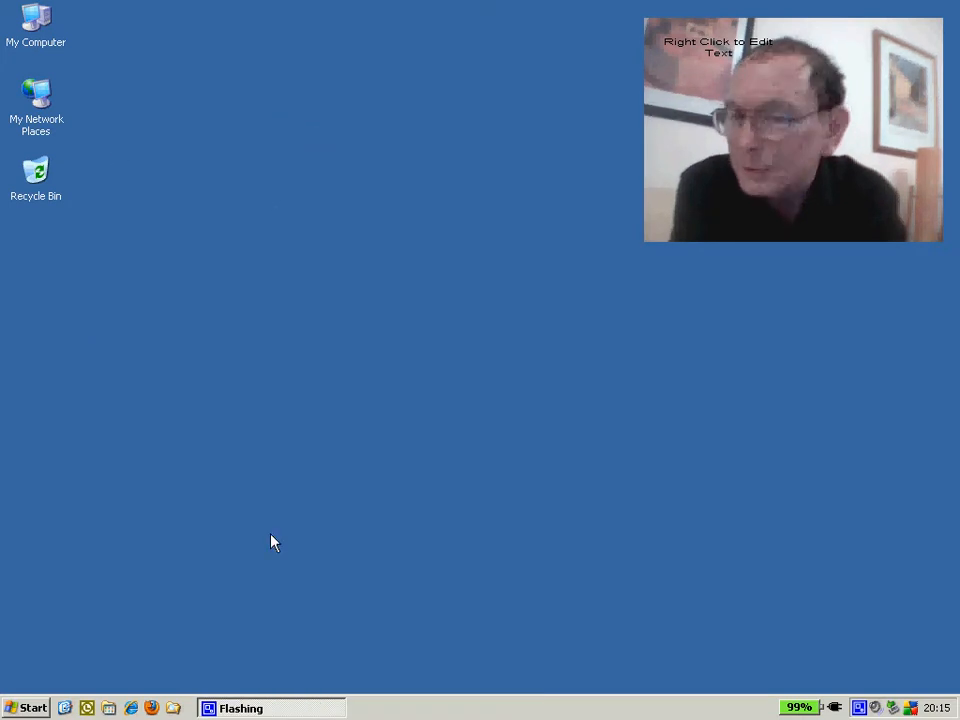
{"action": "mouse_move", "coordinate": [572, 650]}
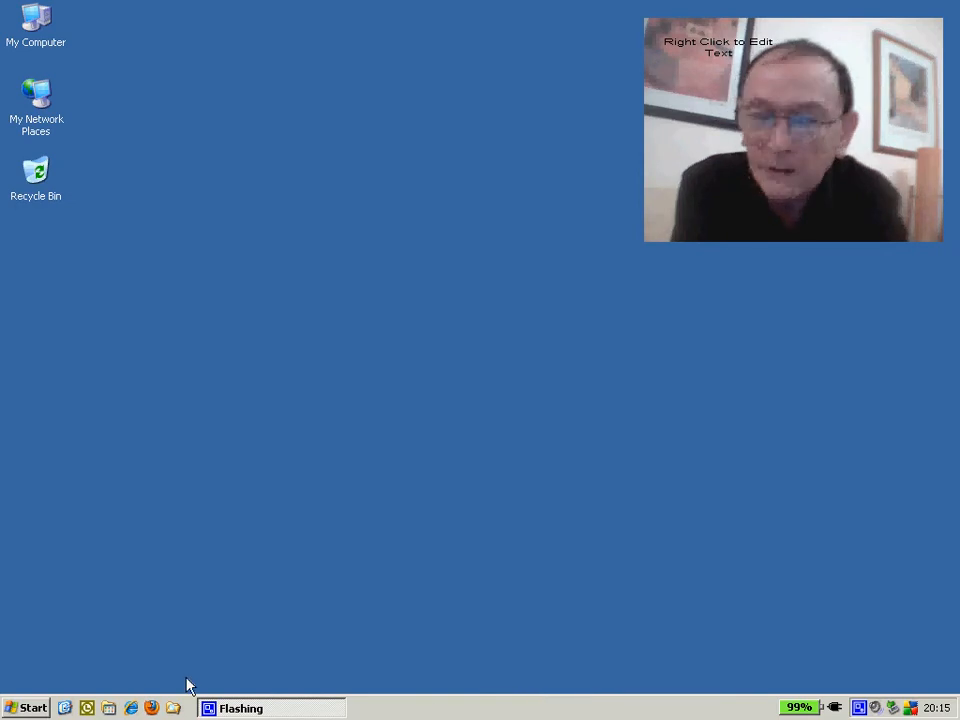
{"action": "left_click", "coordinate": [30, 708]}
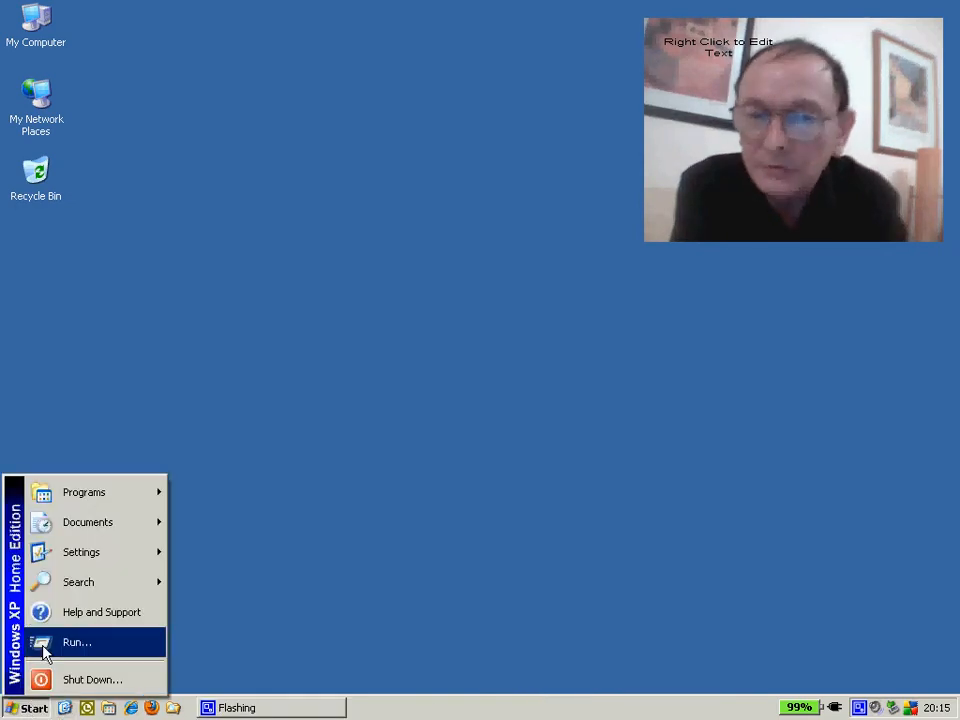
{"action": "left_click", "coordinate": [84, 492]}
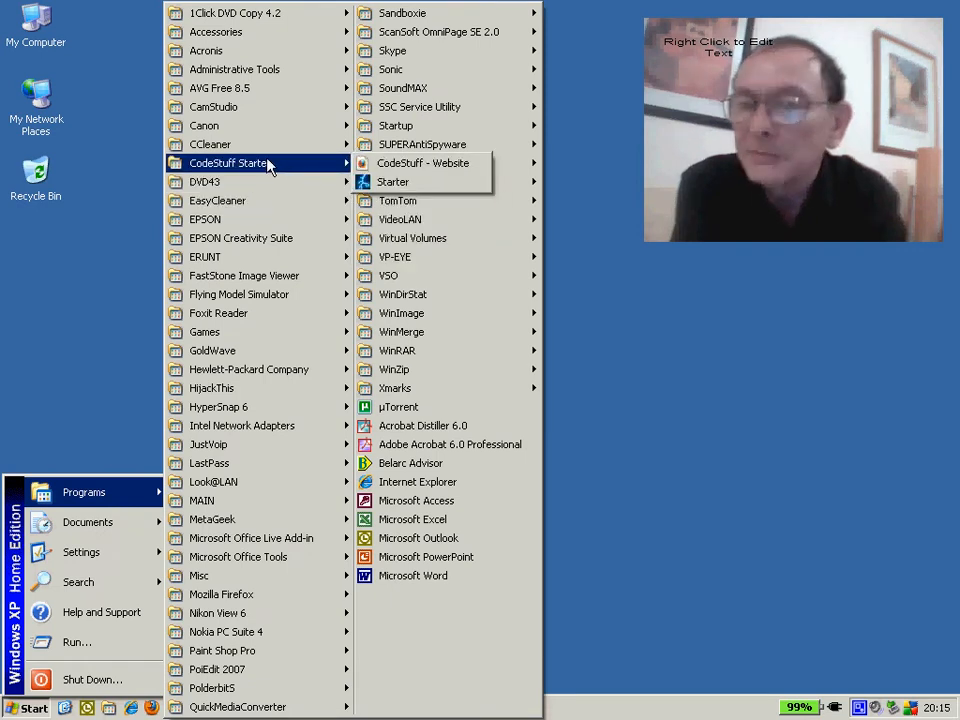
{"action": "mouse_move", "coordinate": [392, 180]}
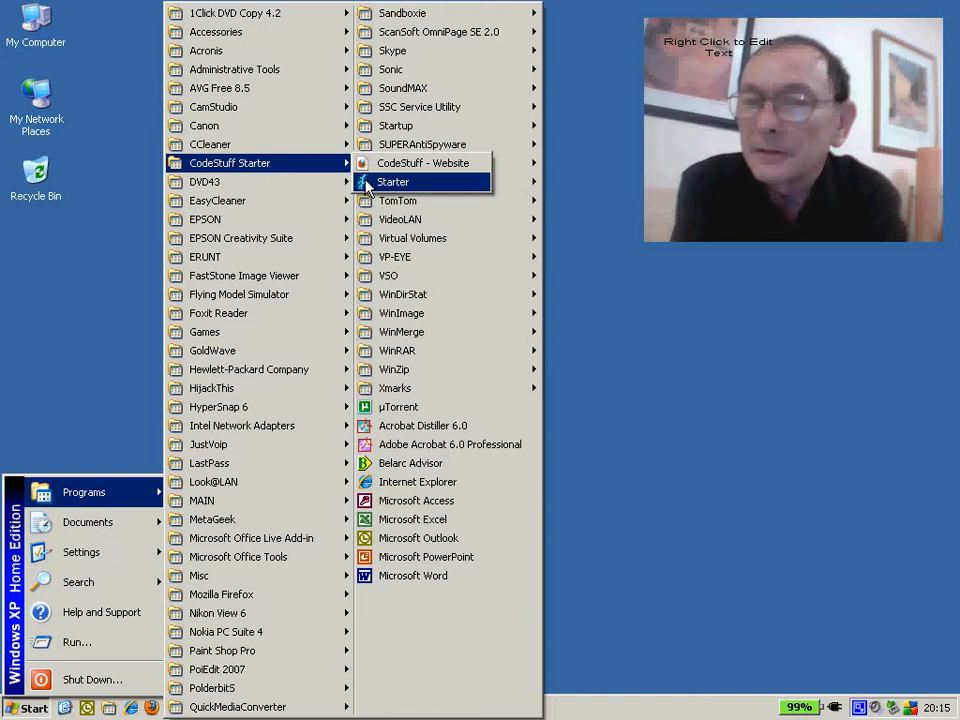
{"action": "left_click", "coordinate": [392, 180]}
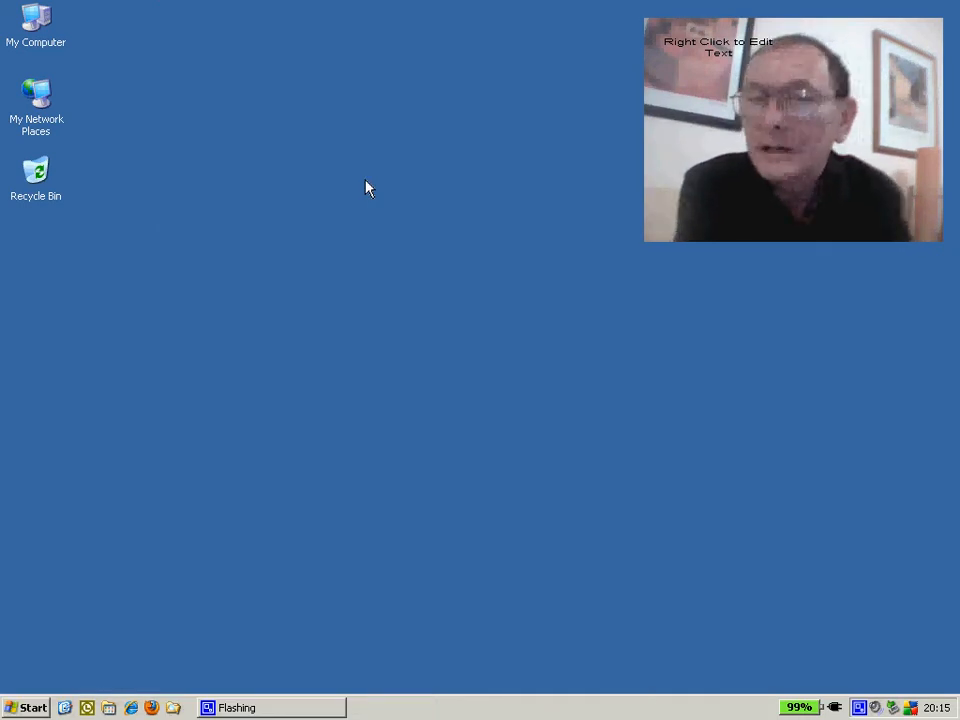
Select a startup entry in the All sections list to inspect it
{"action": "left_click", "coordinate": [244, 708]}
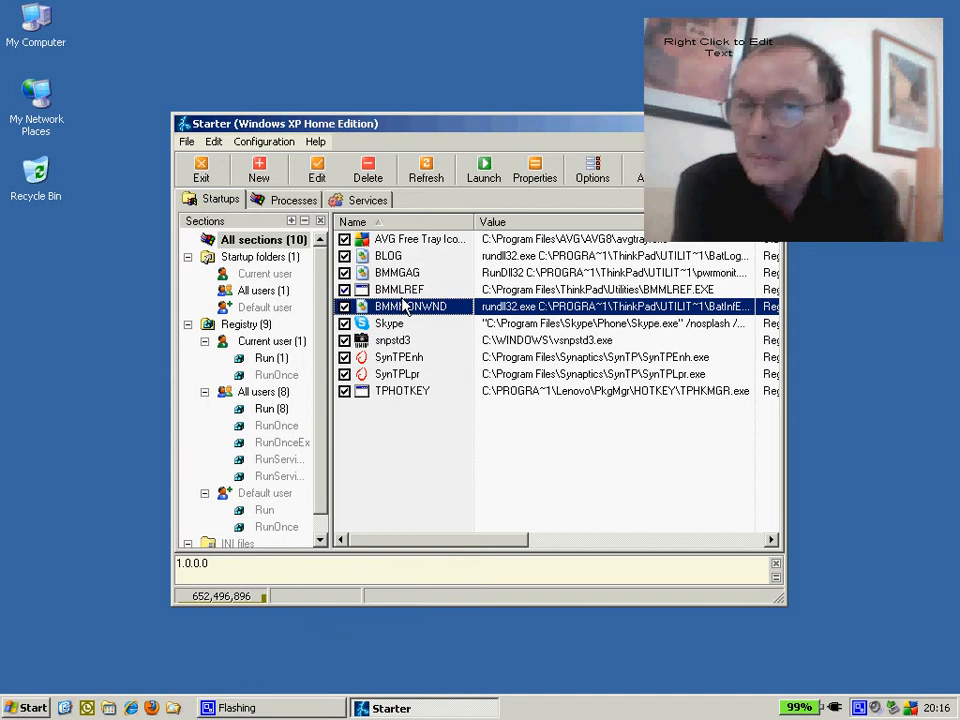
{"action": "mouse_move", "coordinate": [402, 390]}
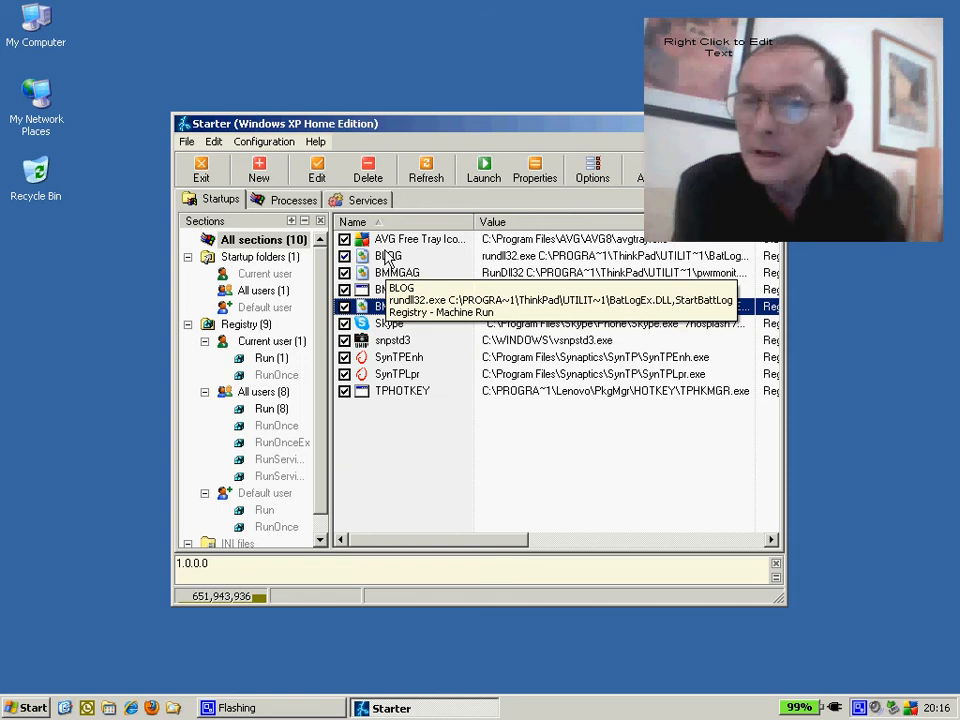
{"action": "right_click", "coordinate": [390, 256]}
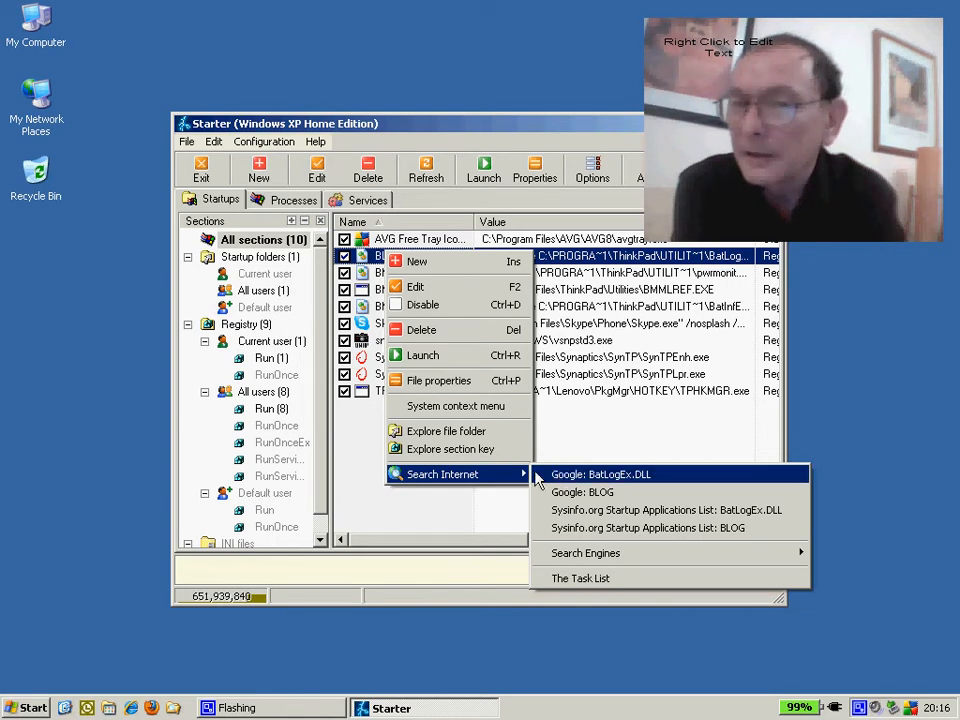
{"action": "mouse_move", "coordinate": [352, 482]}
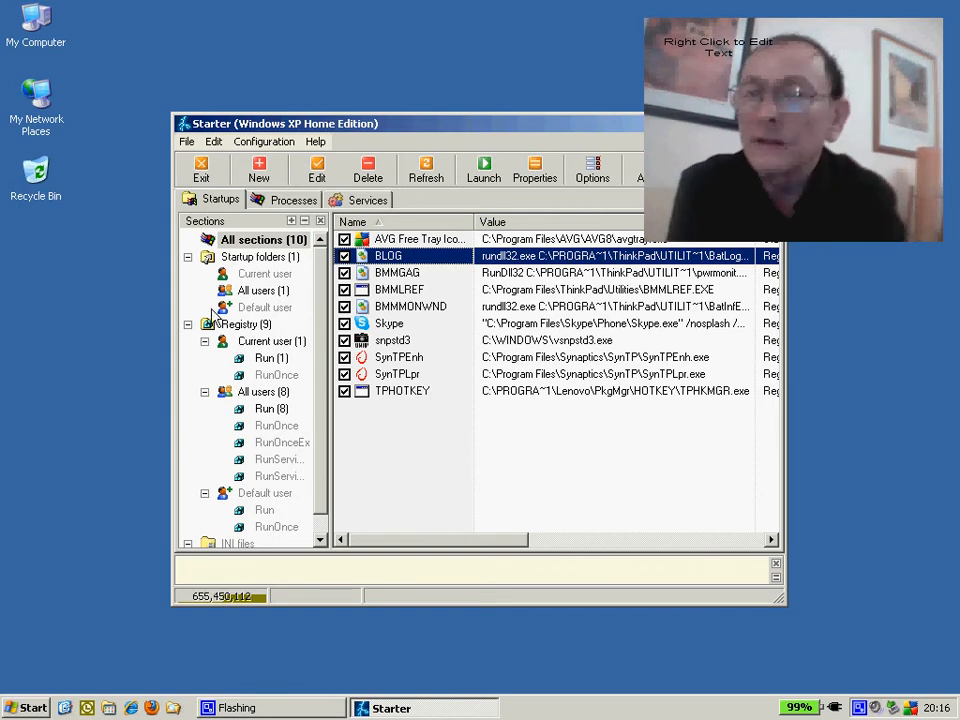
Review the details of the AVG tray, BMMMONWND and SynTPEnh entries in turn
{"action": "left_click", "coordinate": [418, 238]}
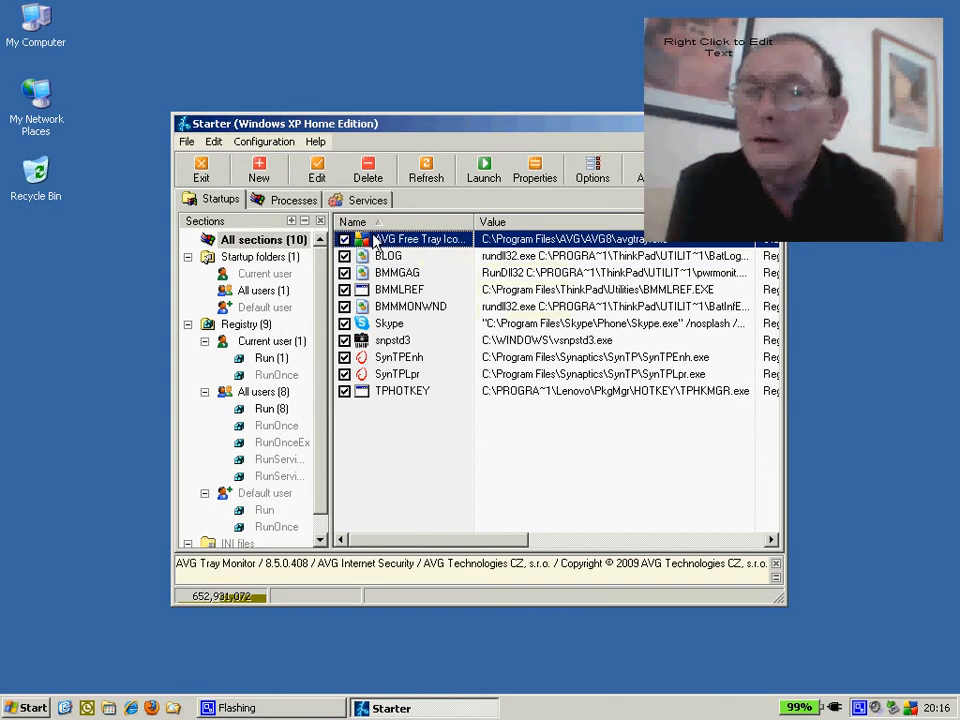
{"action": "left_click", "coordinate": [410, 306]}
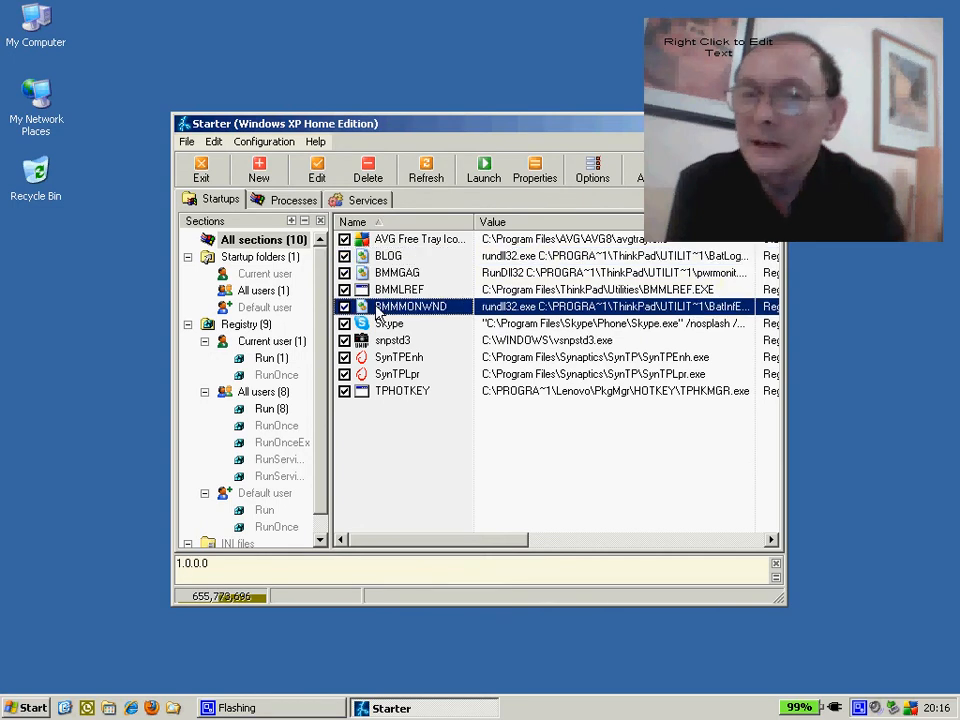
{"action": "left_click", "coordinate": [400, 356]}
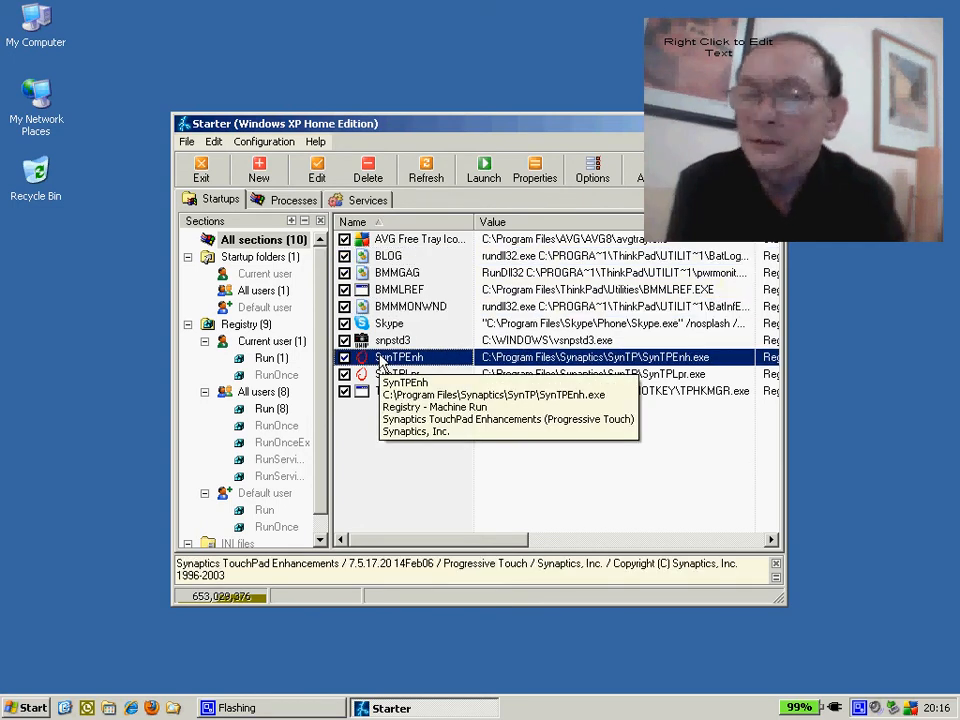
{"action": "mouse_move", "coordinate": [372, 440]}
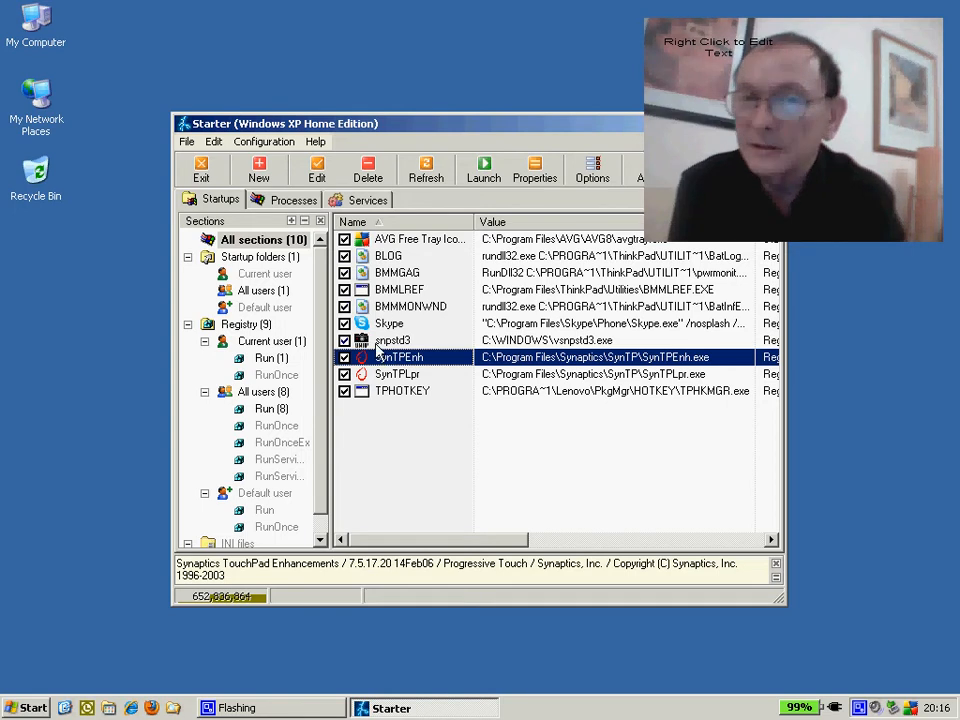
{"action": "mouse_move", "coordinate": [352, 390]}
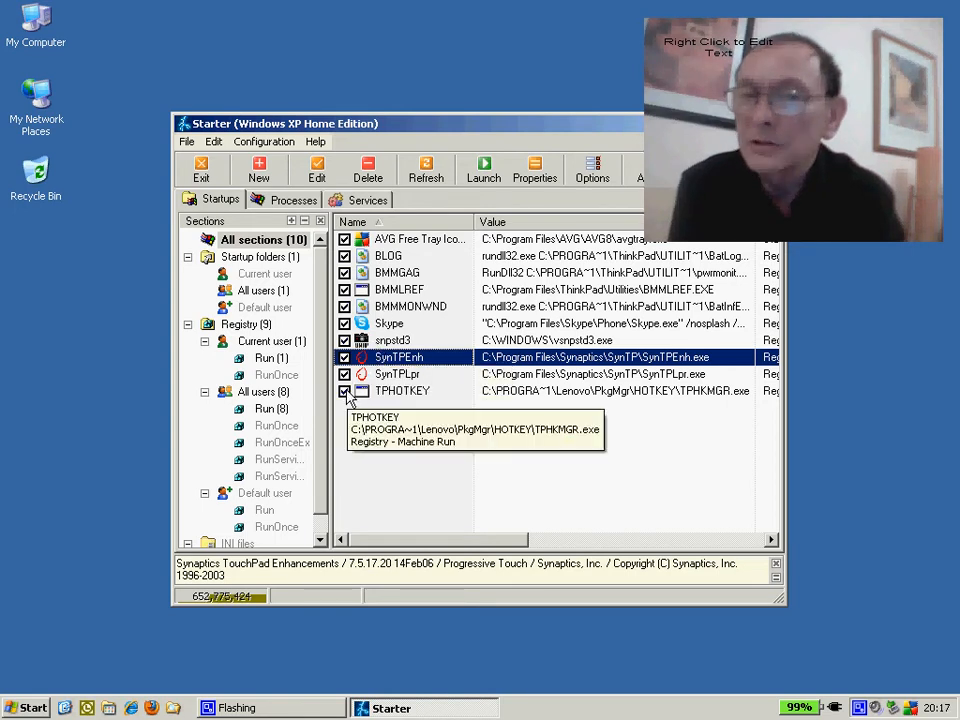
Untick TPHOTKEY and confirm Yes in the 'Disable TPHOTKEY?' prompt
{"action": "left_click", "coordinate": [344, 390]}
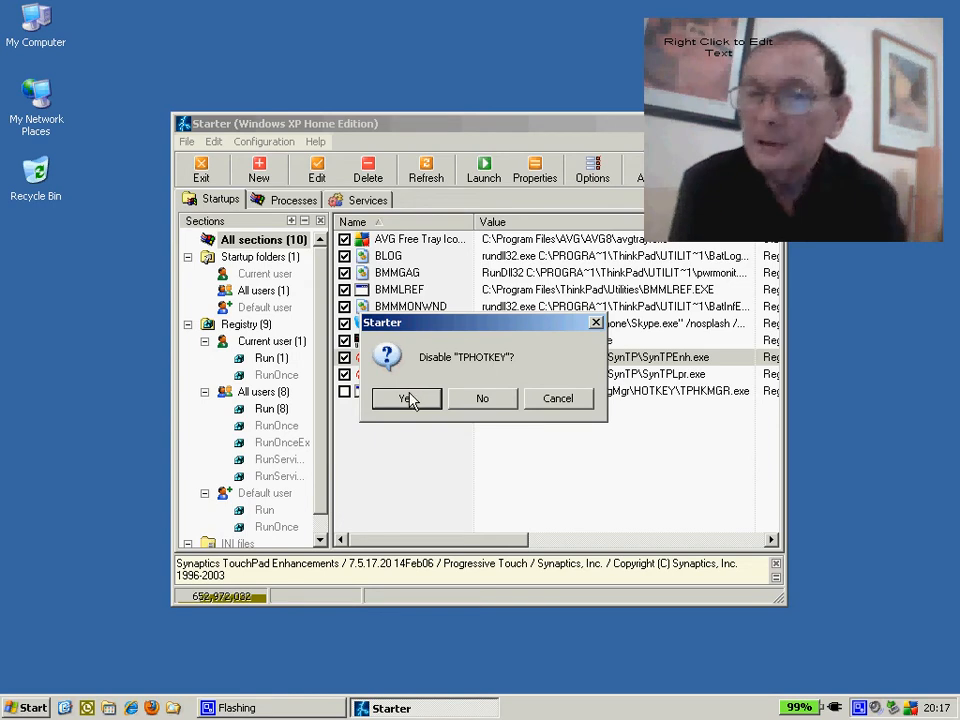
{"action": "left_click", "coordinate": [404, 398]}
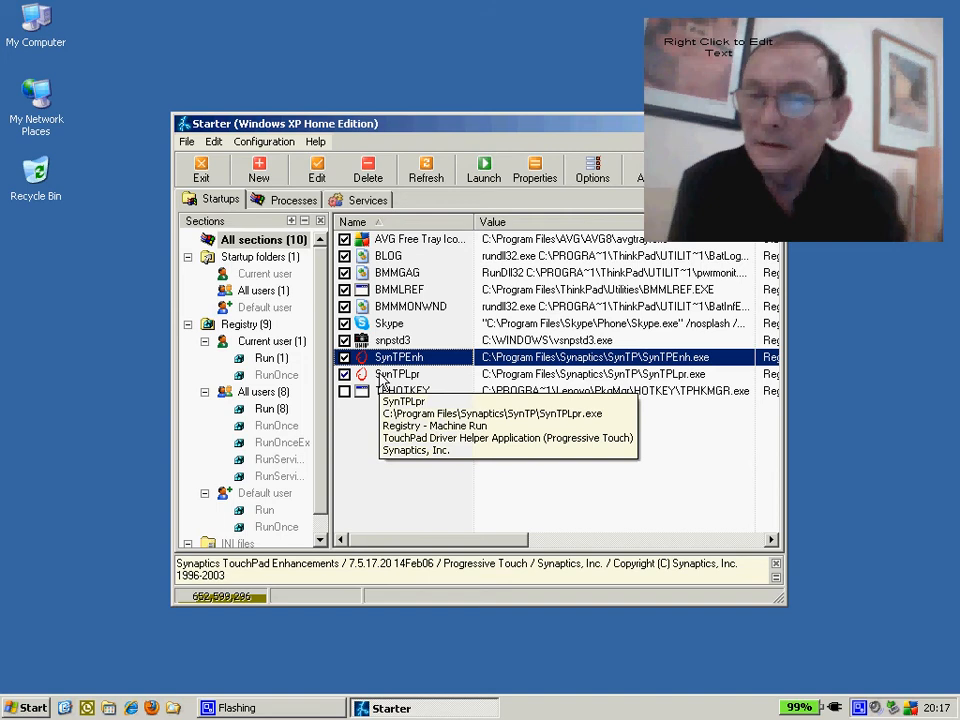
{"action": "right_click", "coordinate": [396, 374]}
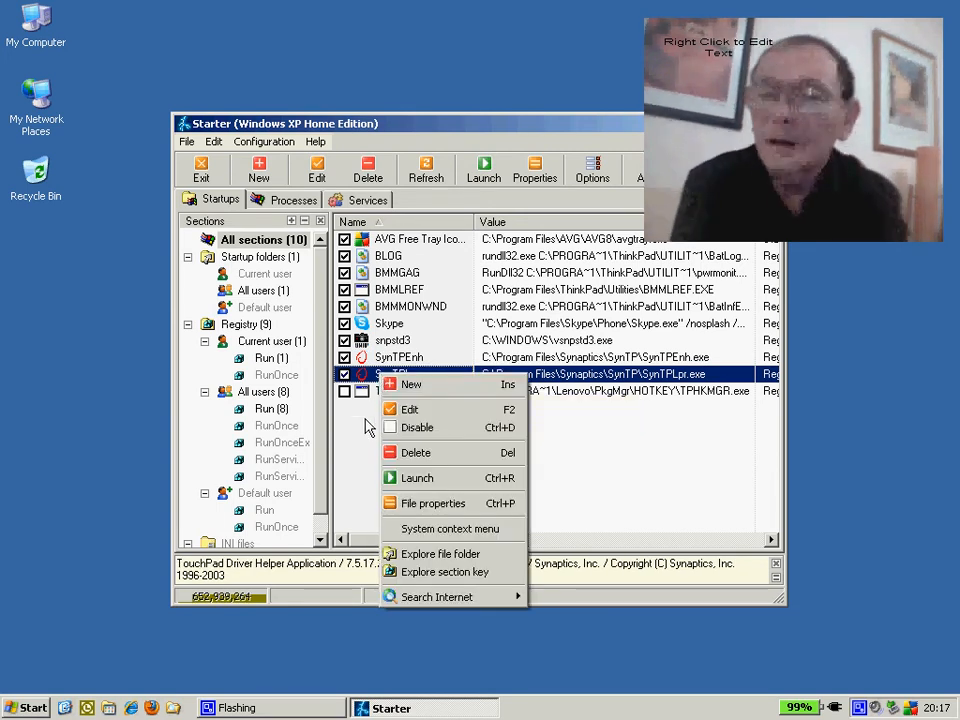
{"action": "mouse_move", "coordinate": [416, 452]}
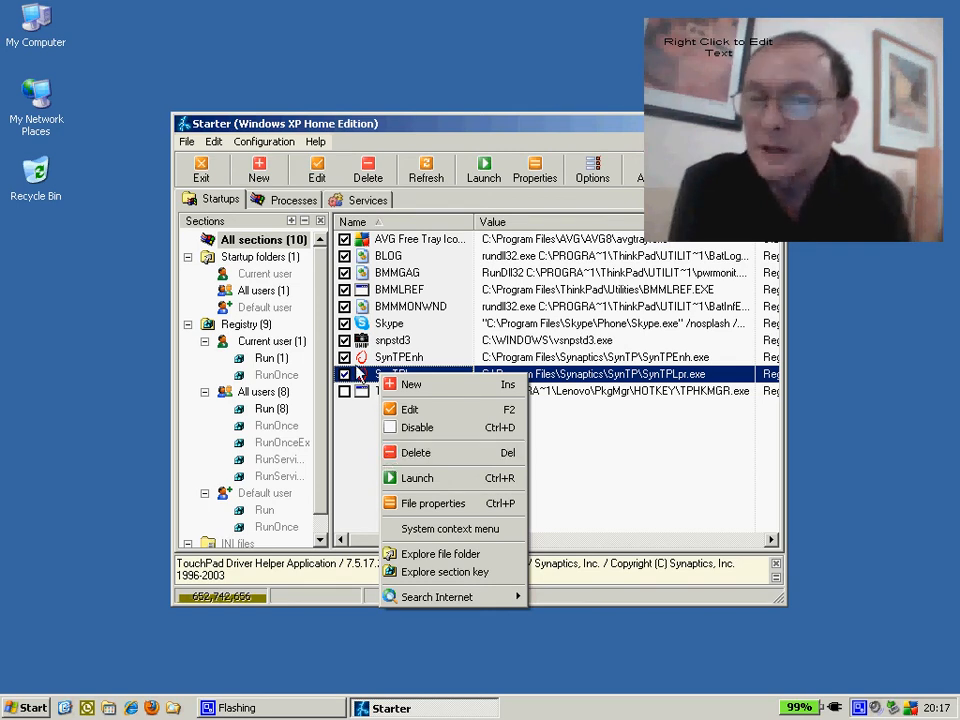
{"action": "mouse_move", "coordinate": [544, 476]}
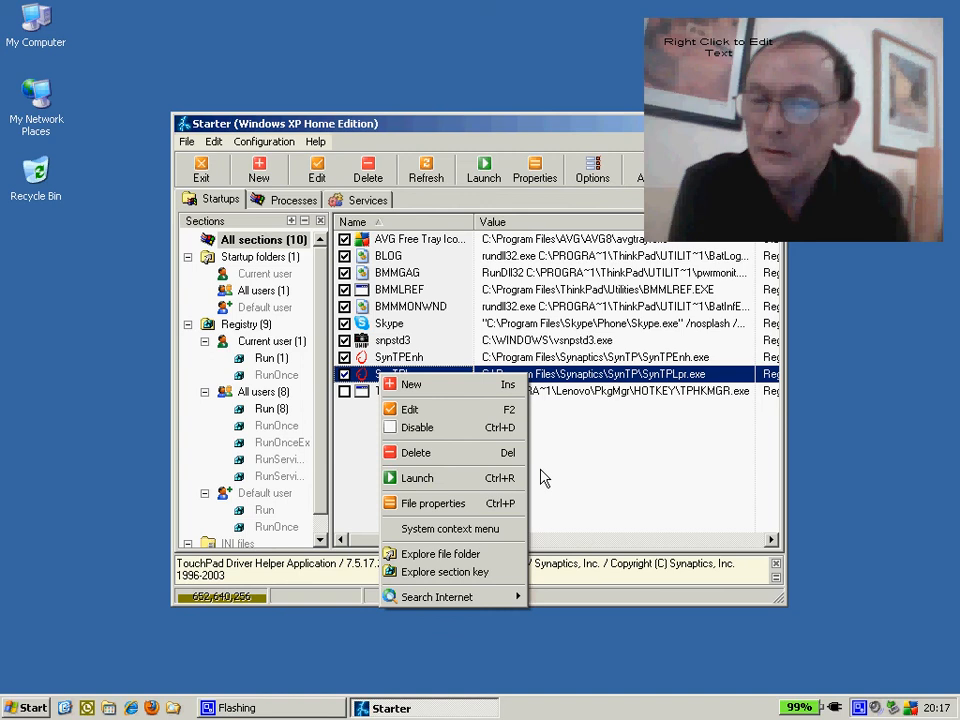
{"action": "mouse_move", "coordinate": [436, 452]}
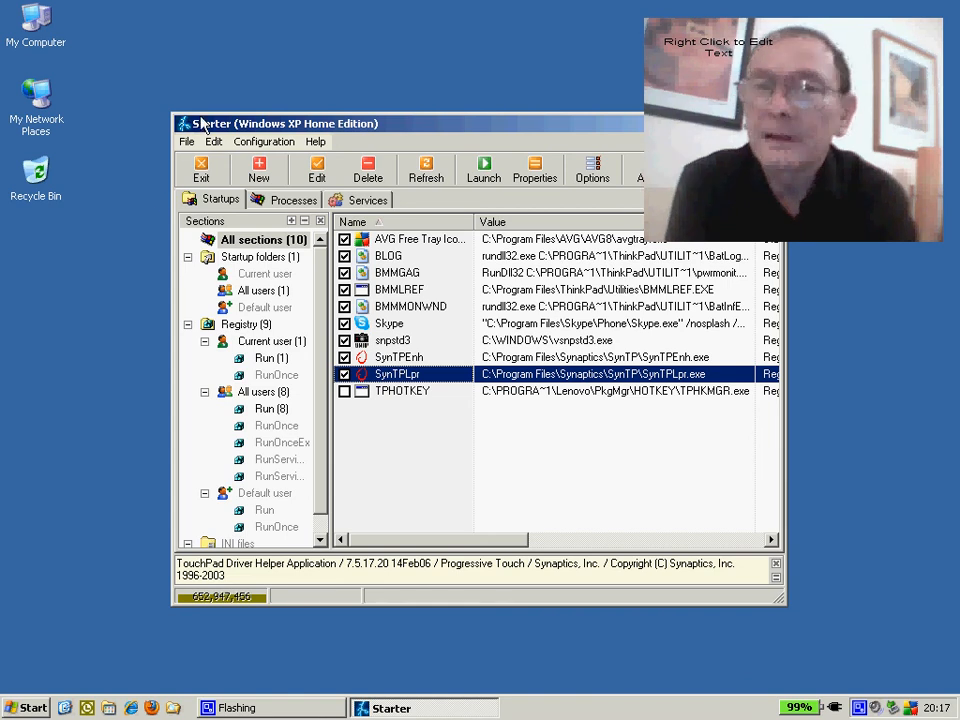
{"action": "mouse_move", "coordinate": [200, 164]}
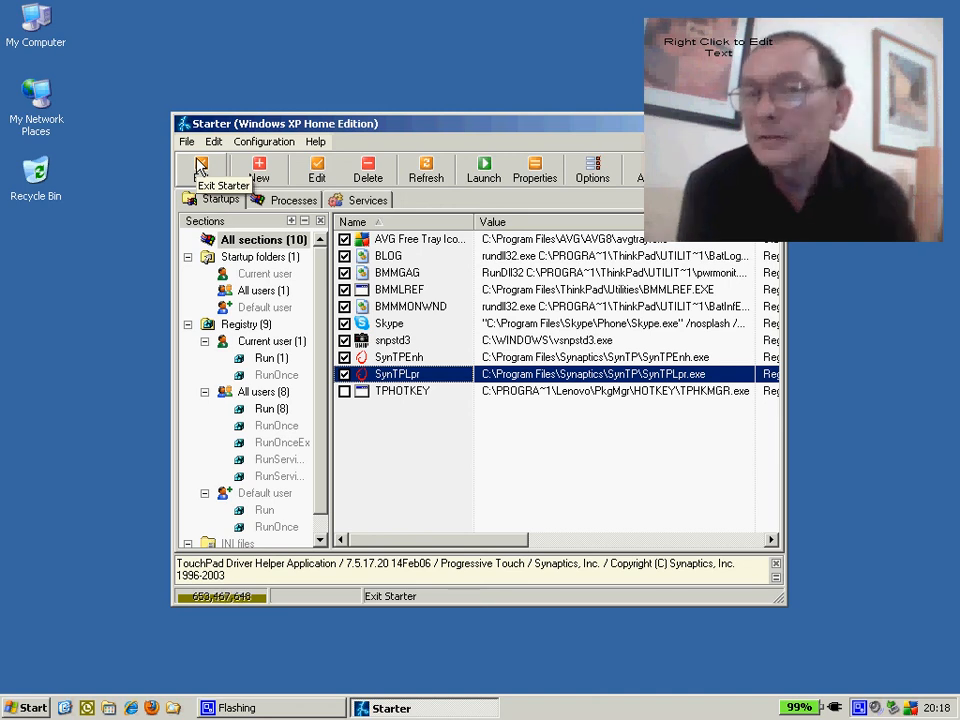
{"action": "mouse_move", "coordinate": [136, 228]}
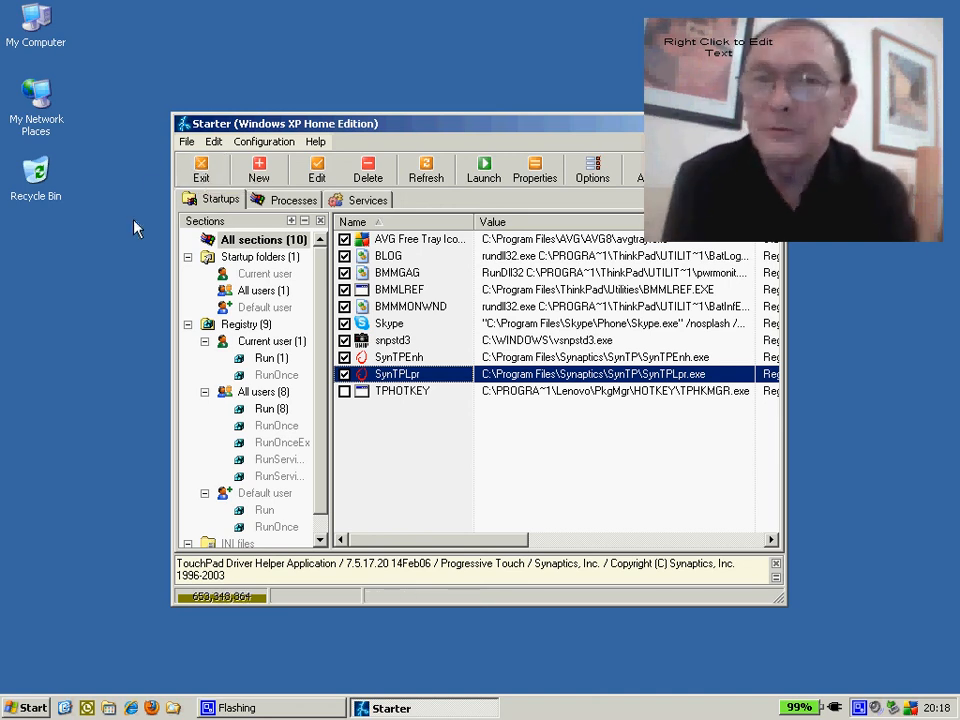